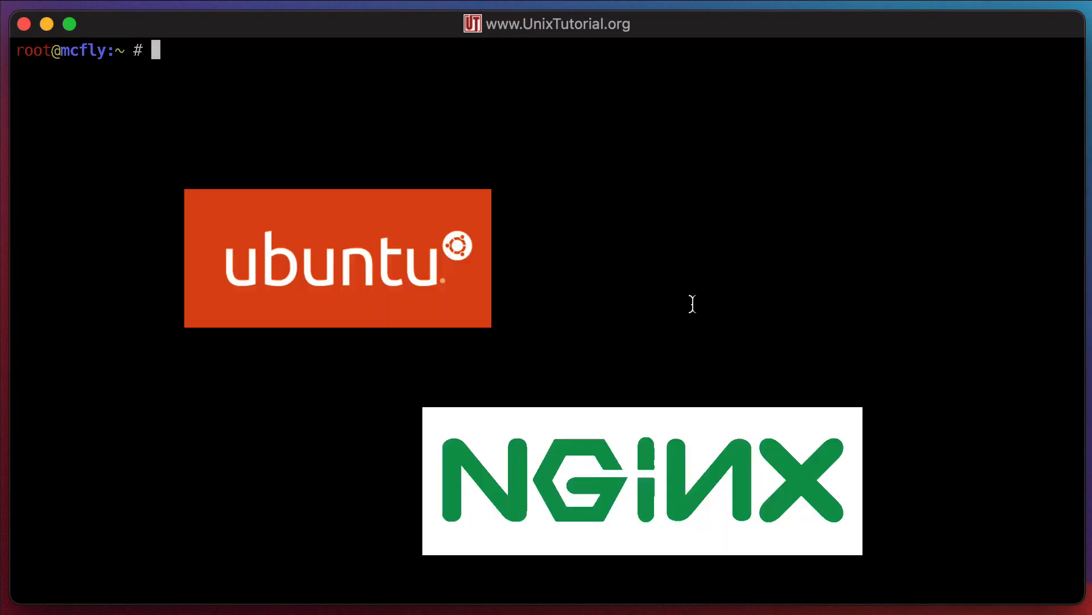
- Start entering the docker images command at the root shell prompt
{"action": "type", "text": "doc"}
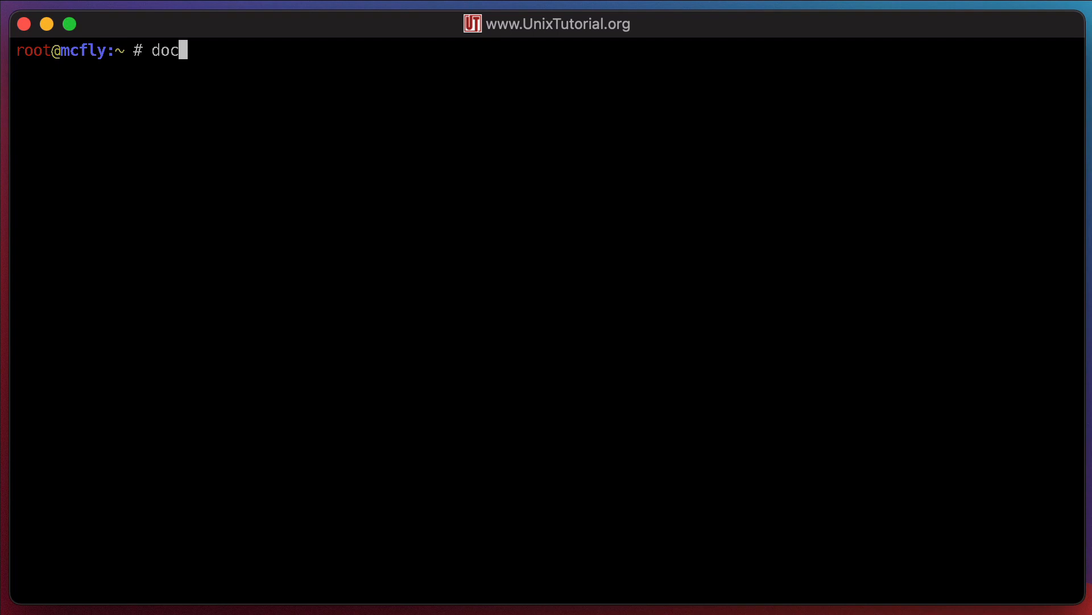
- Run docker images and highlight the ubuntu, nginx and other repository entries in the listing
{"action": "key", "text": "Return"}
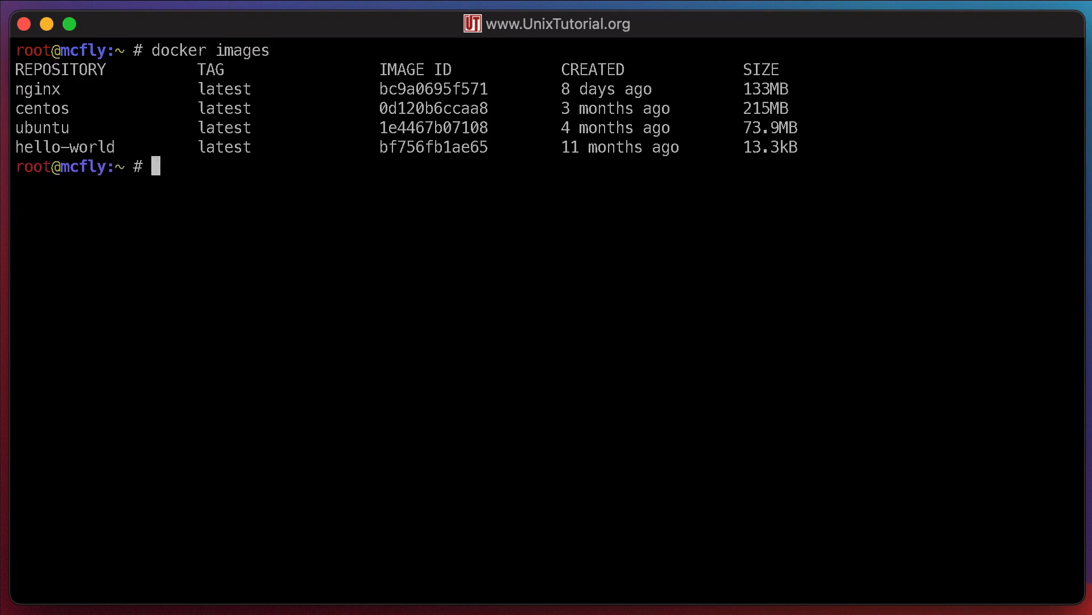
{"action": "mouse_move", "coordinate": [520, 118]}
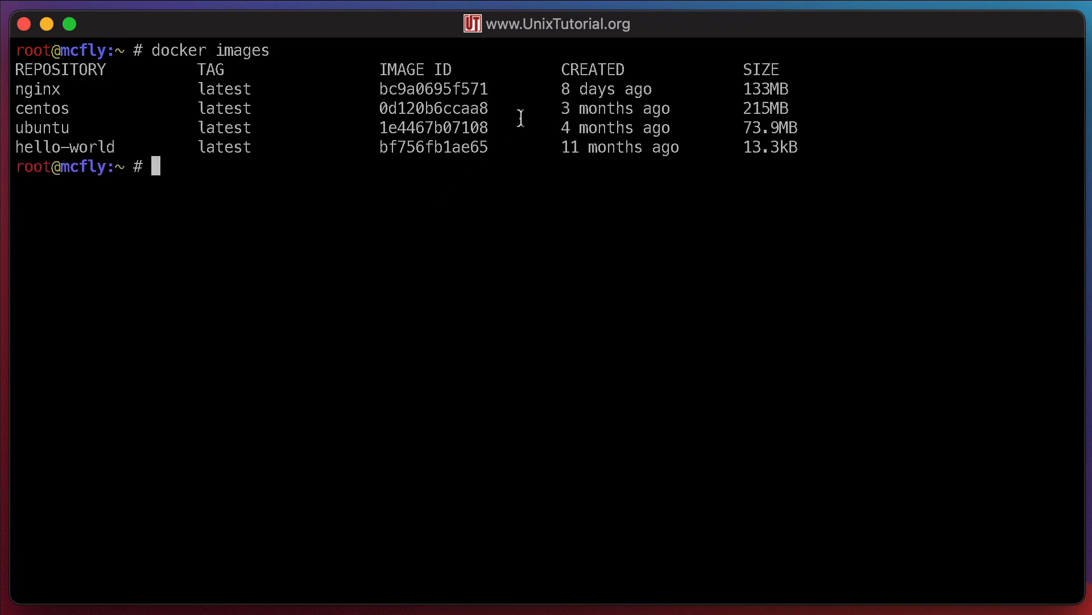
{"action": "mouse_move", "coordinate": [42, 93]}
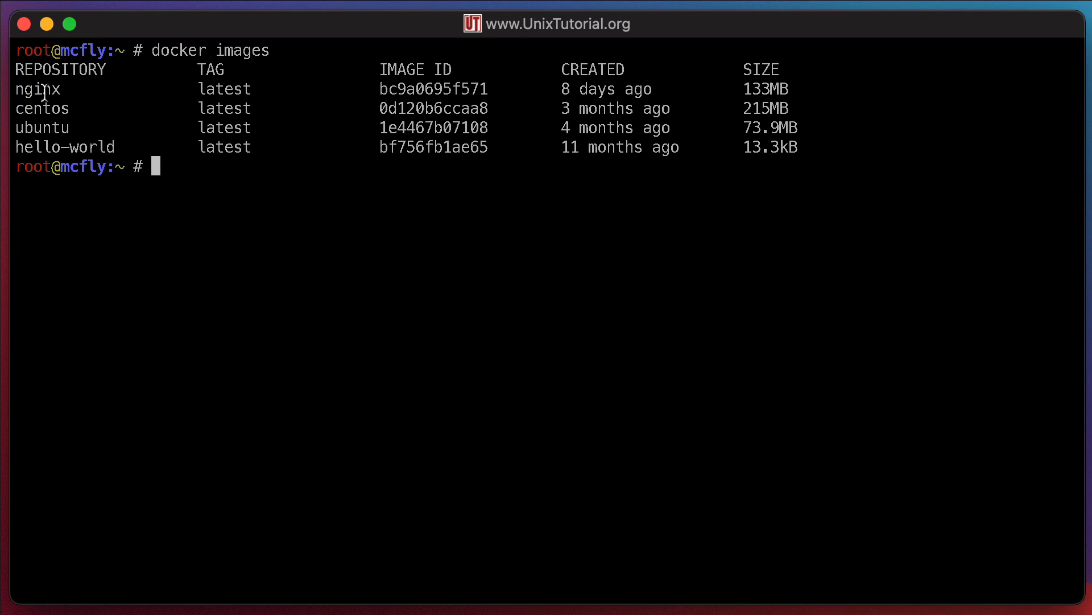
{"action": "double_click", "coordinate": [38, 89]}
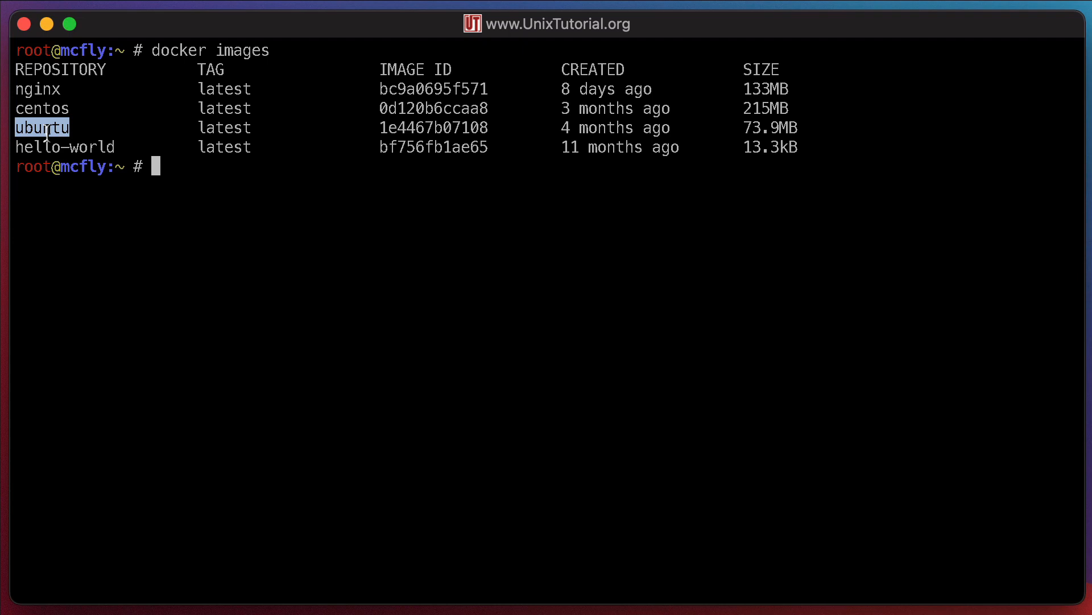
{"action": "double_click", "coordinate": [433, 89]}
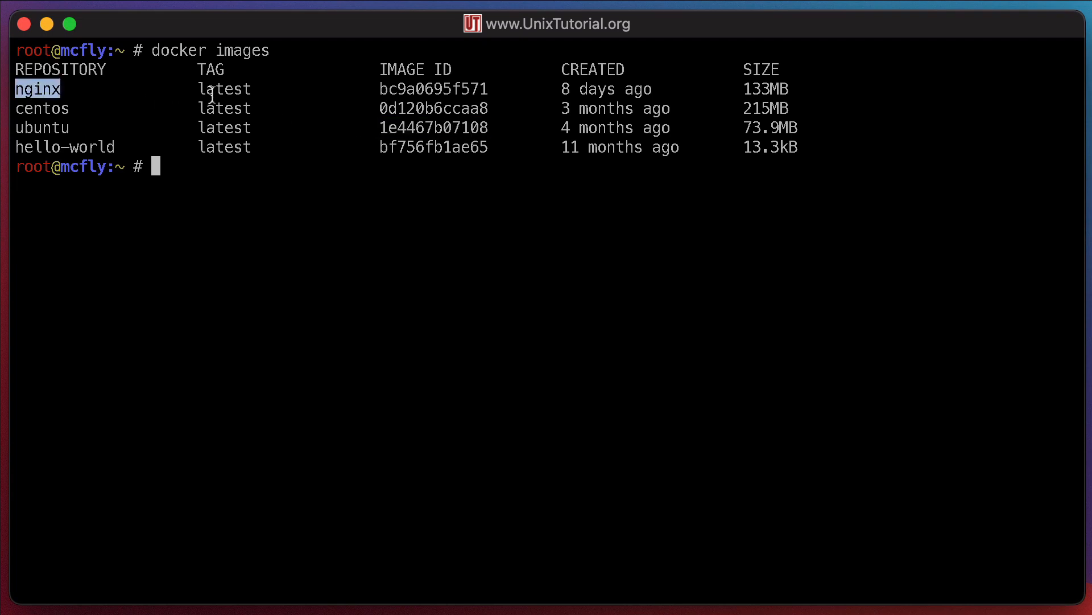
{"action": "double_click", "coordinate": [224, 89]}
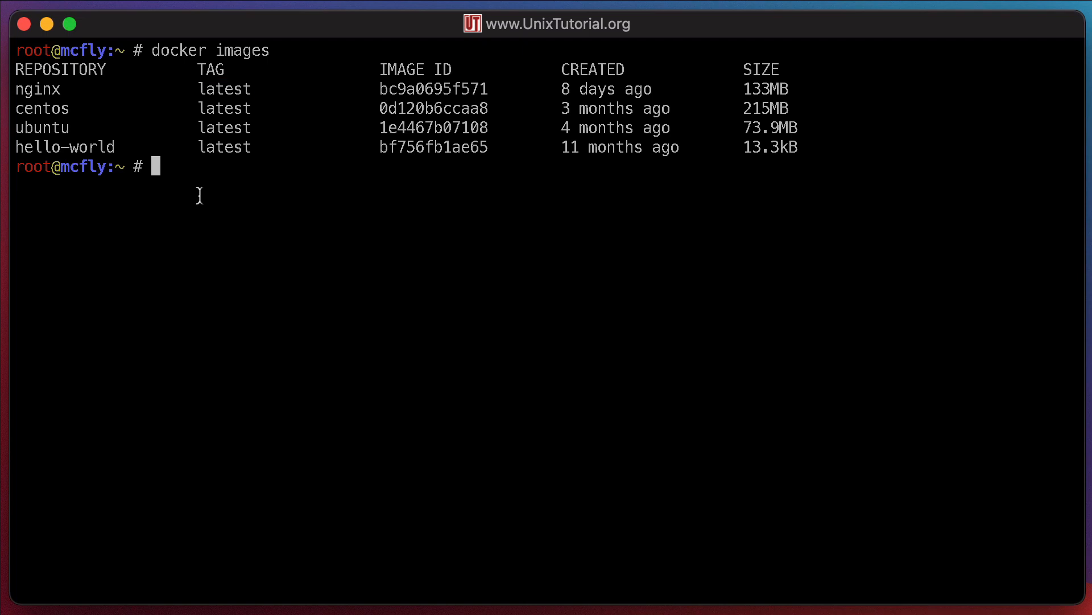
{"action": "type", "text": "logi"}
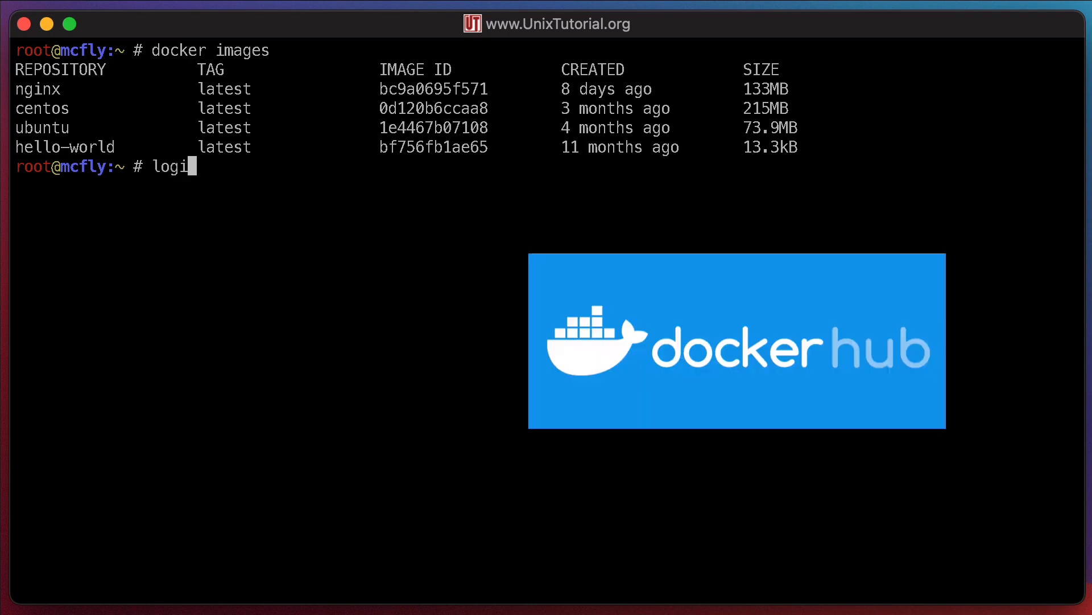
{"action": "type", "text": "n/repo"}
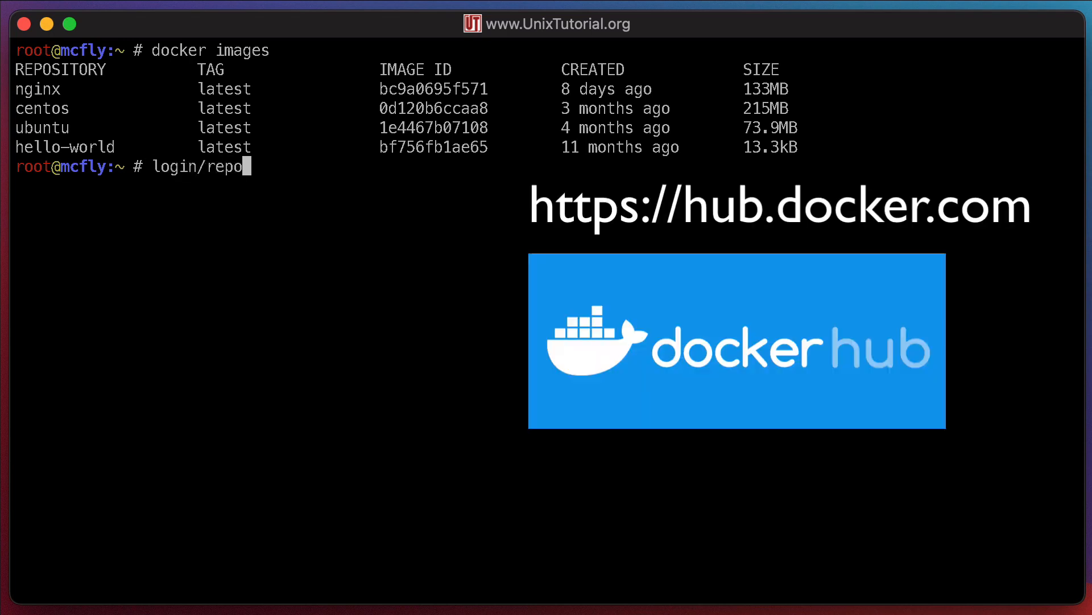
{"action": "type", "text": "sitory:"}
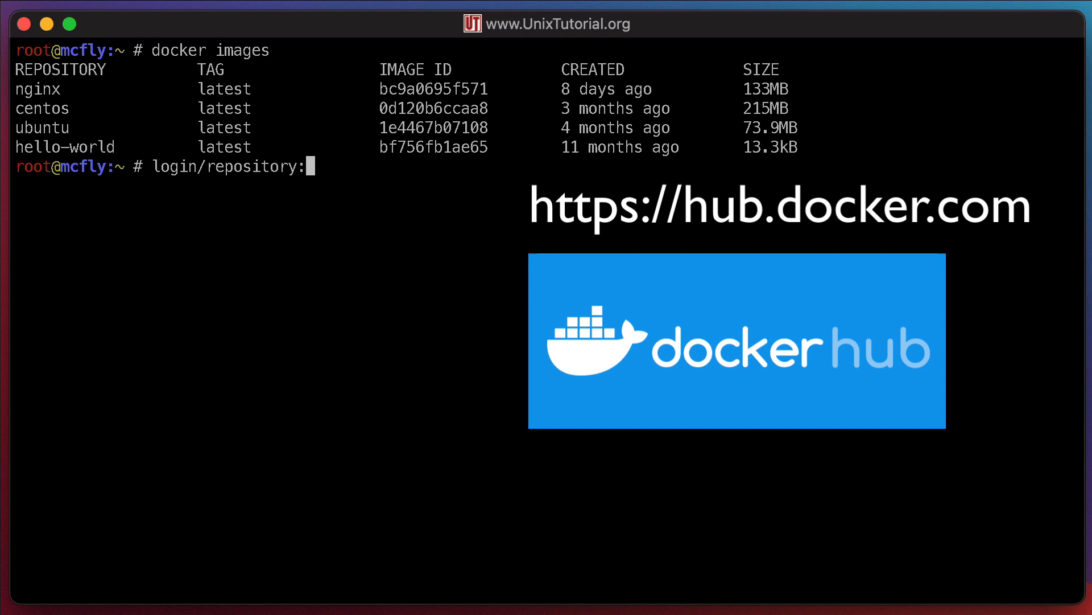
{"action": "type", "text": "tag"}
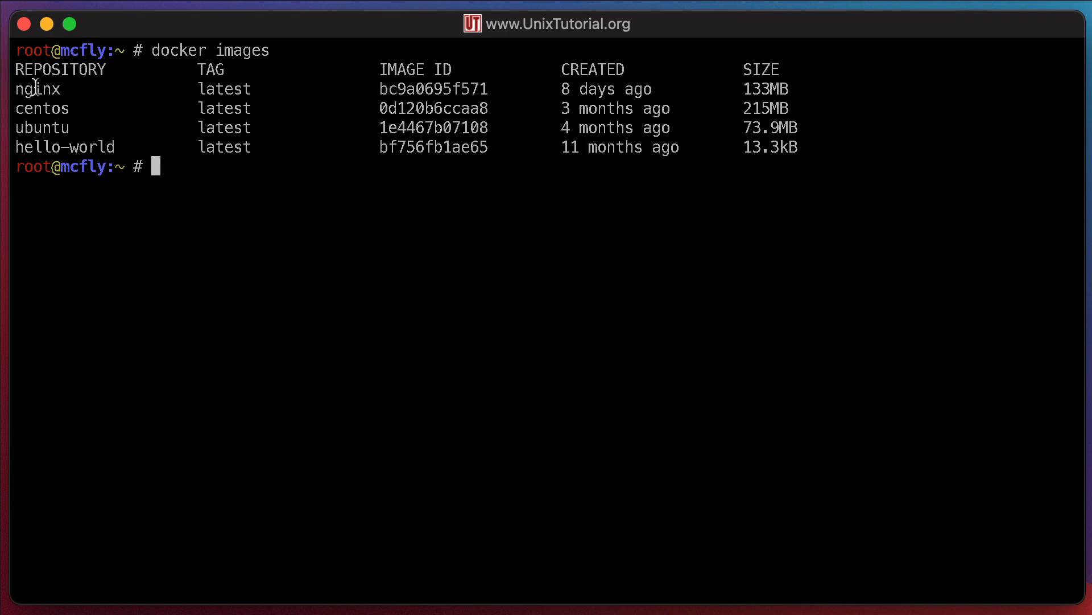
{"action": "mouse_move", "coordinate": [40, 129]}
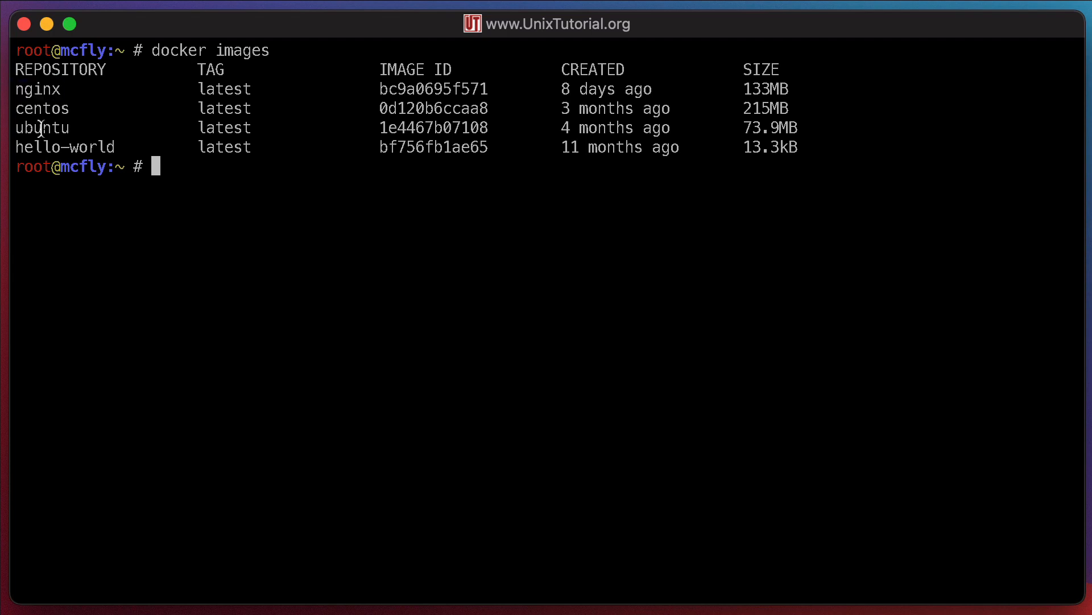
{"action": "double_click", "coordinate": [41, 108]}
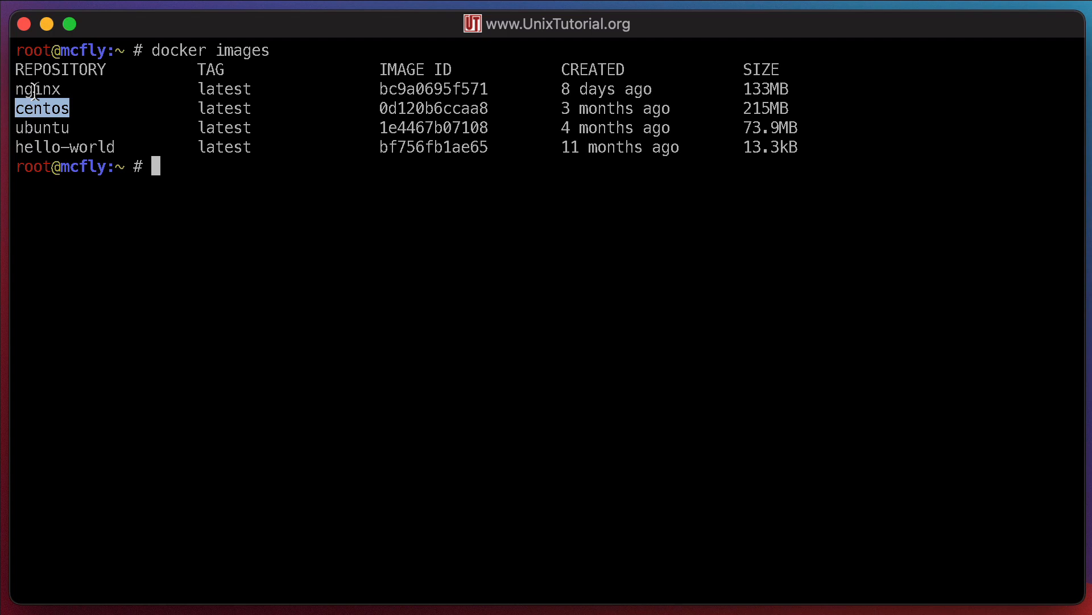
{"action": "mouse_move", "coordinate": [218, 182]}
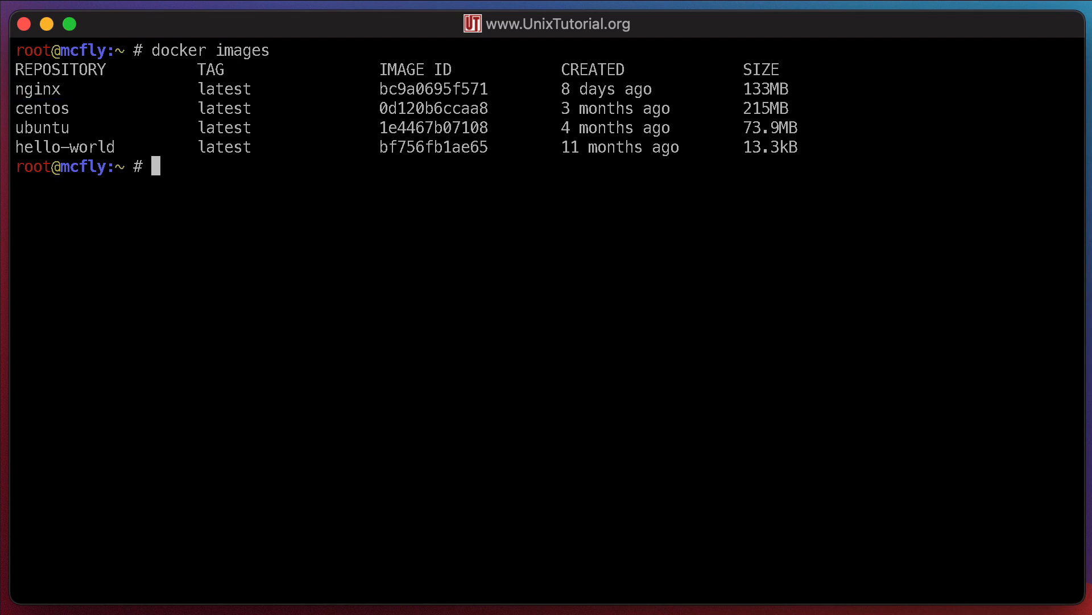
{"action": "type", "text": "unixtut"}
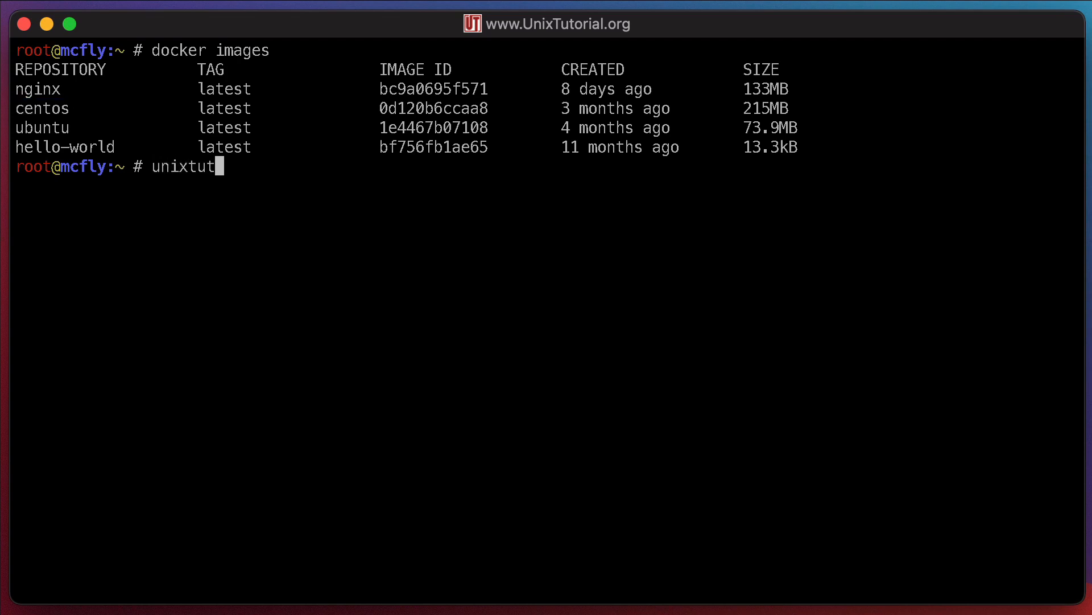
{"action": "type", "text": "orial"}
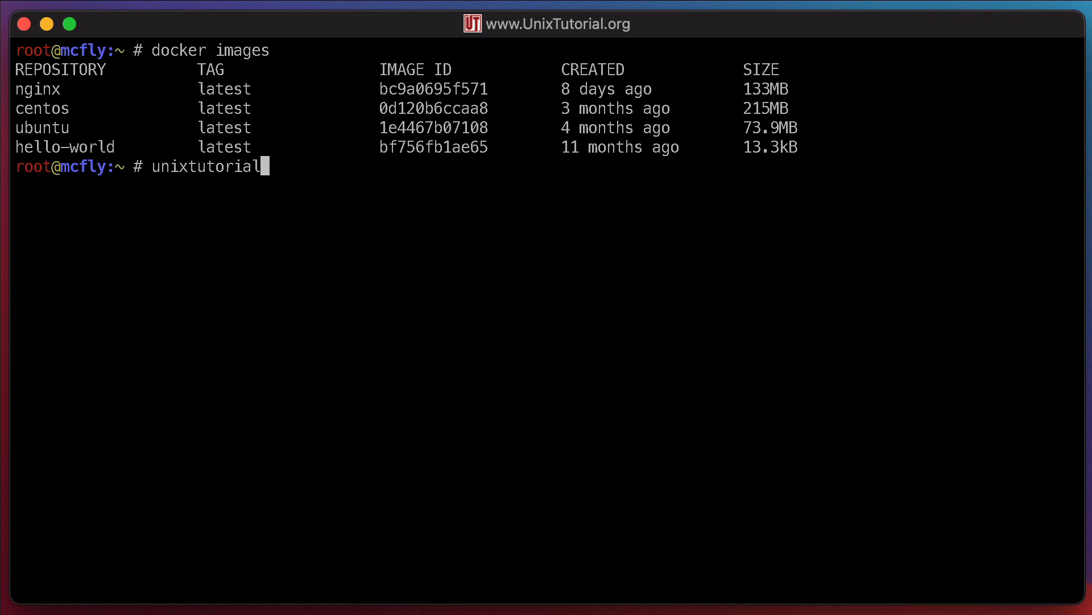
{"action": "type", "text": "/ubu"}
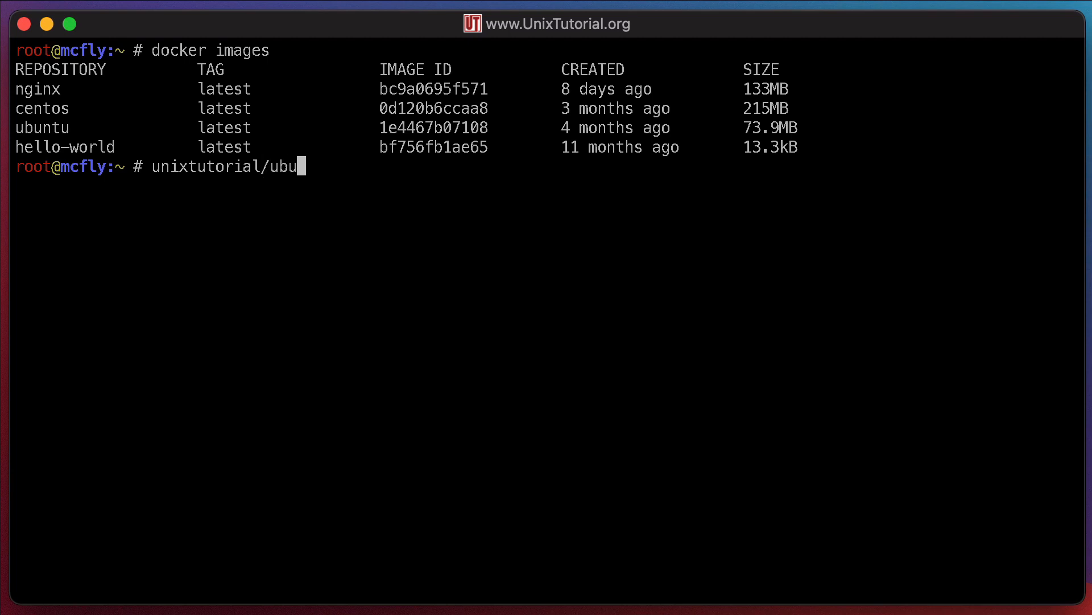
{"action": "type", "text": "ntu"}
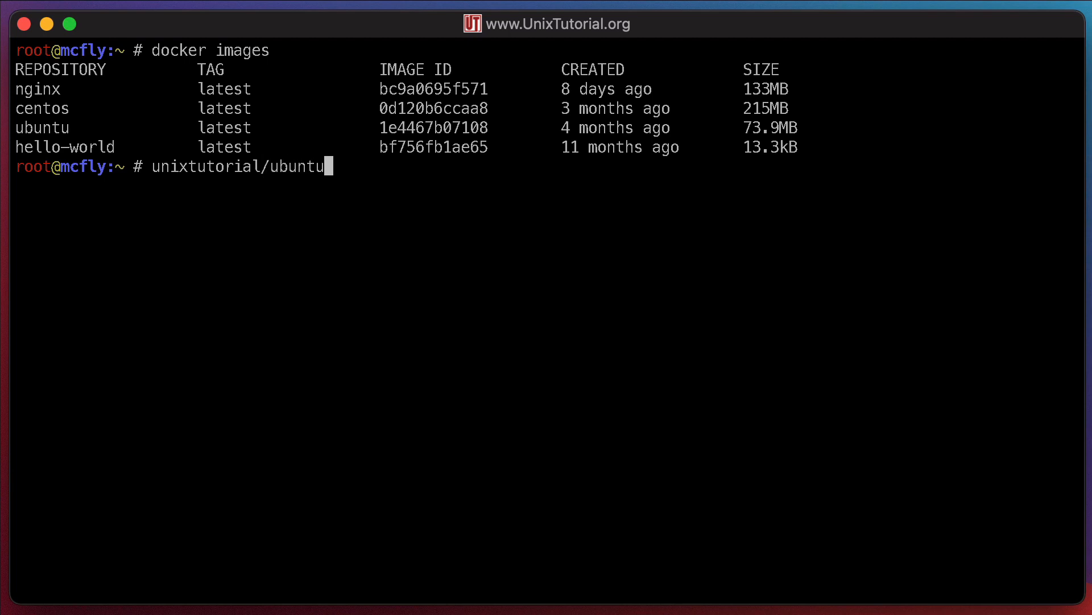
{"action": "type", "text": ":"}
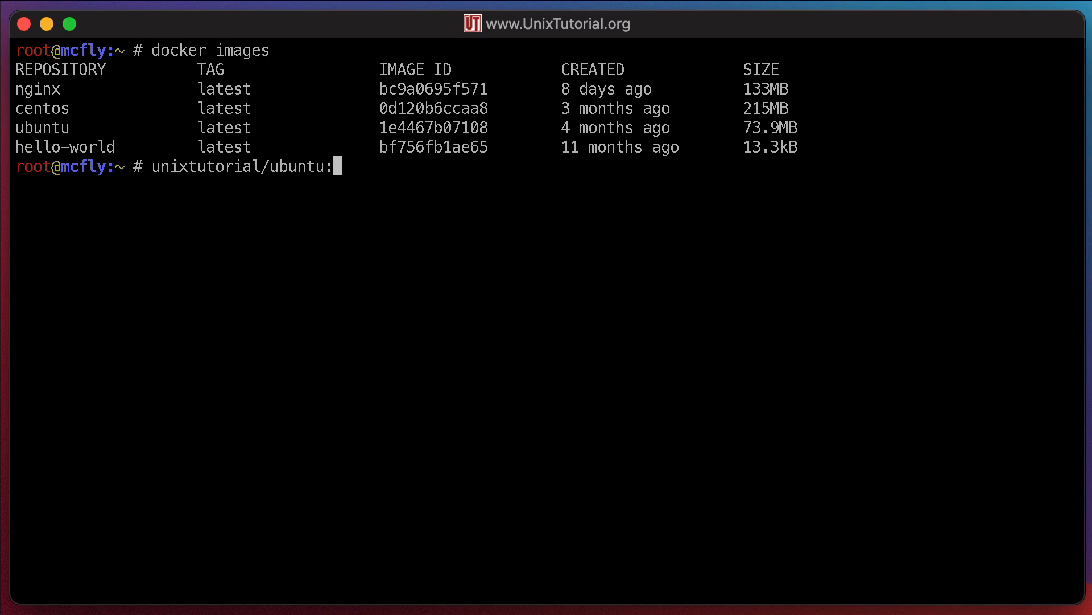
{"action": "type", "text": "v1"}
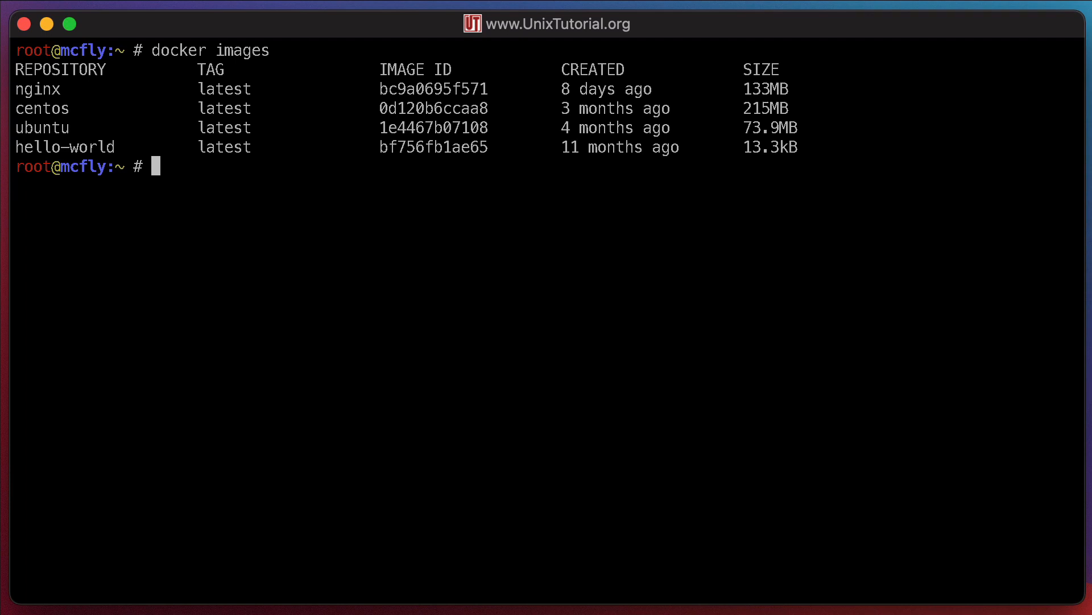
{"action": "type", "text": "v1"}
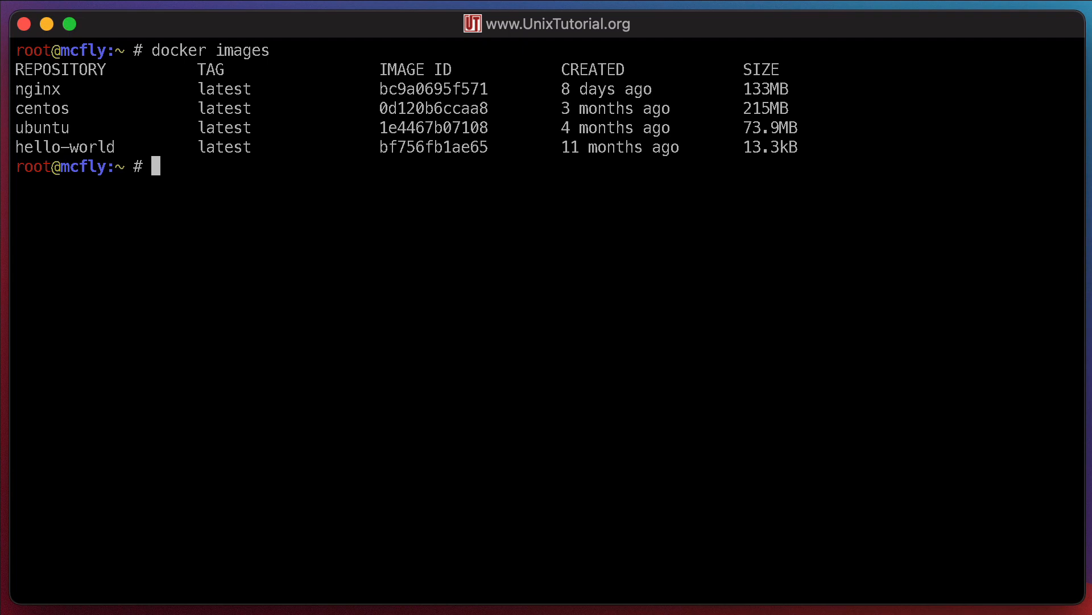
{"action": "mouse_move", "coordinate": [240, 152]}
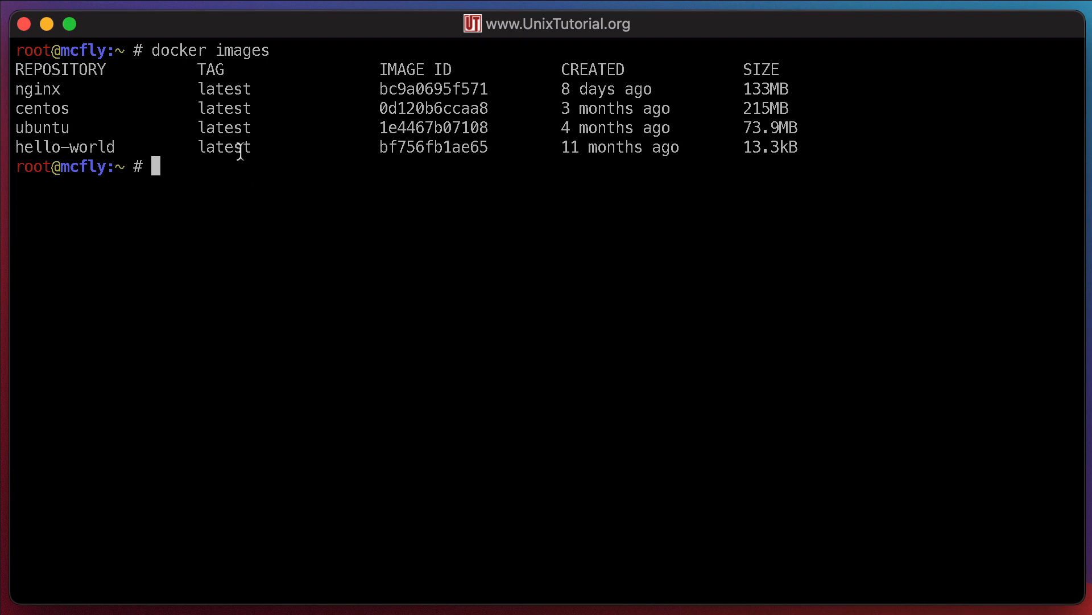
{"action": "double_click", "coordinate": [223, 147]}
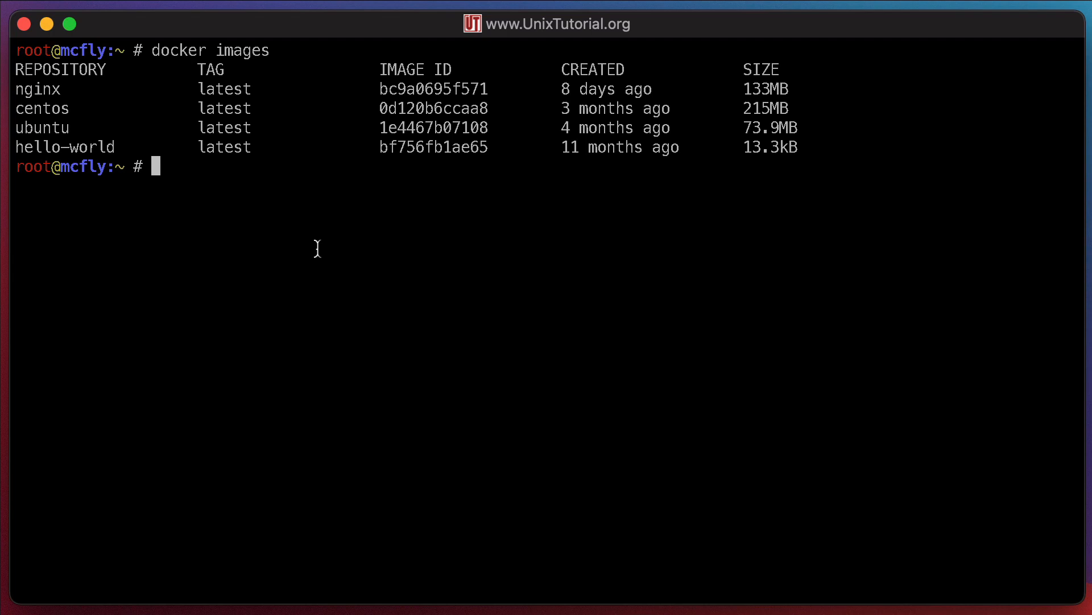
- Run 'docker tag 1e4467b07108 unixtutorial/ubuntu', reusing the ubuntu image ID from the listing
{"action": "type", "text": "dock"}
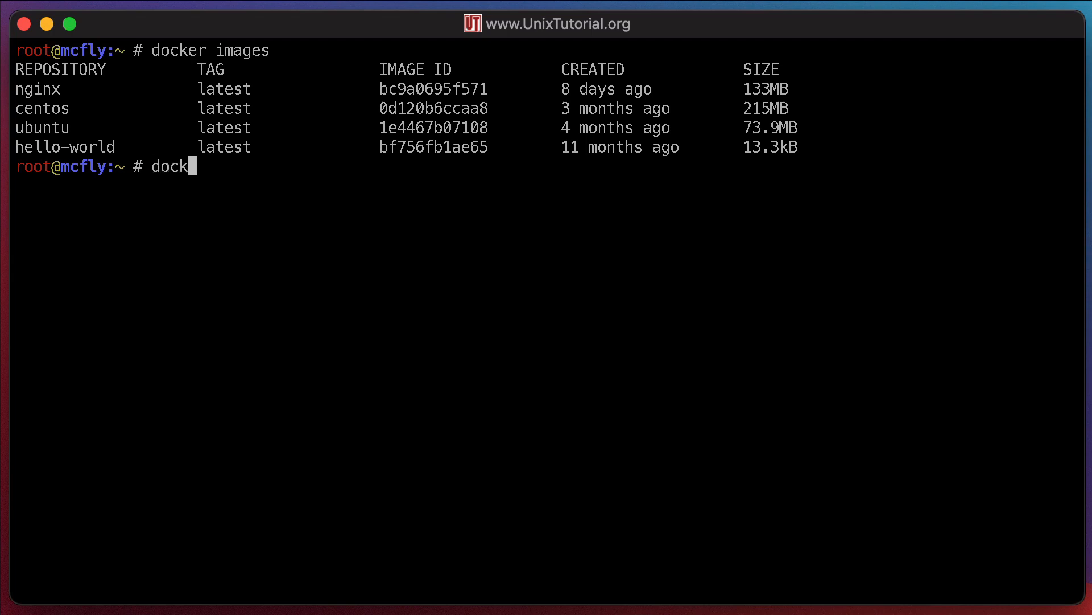
{"action": "type", "text": "er tag"}
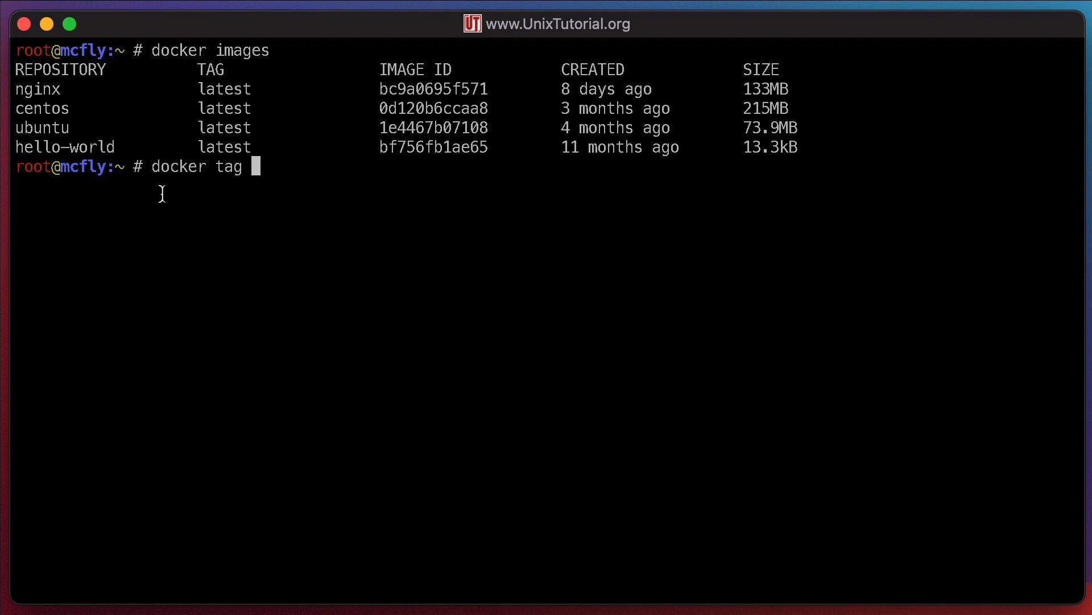
{"action": "double_click", "coordinate": [433, 127]}
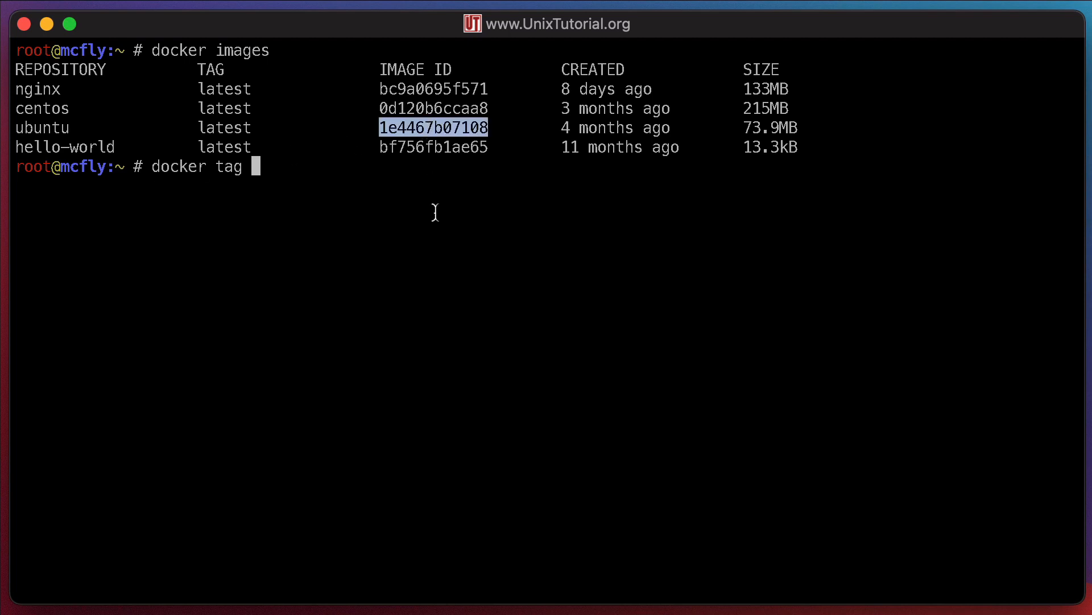
{"action": "type", "text": "1e4467b07108"}
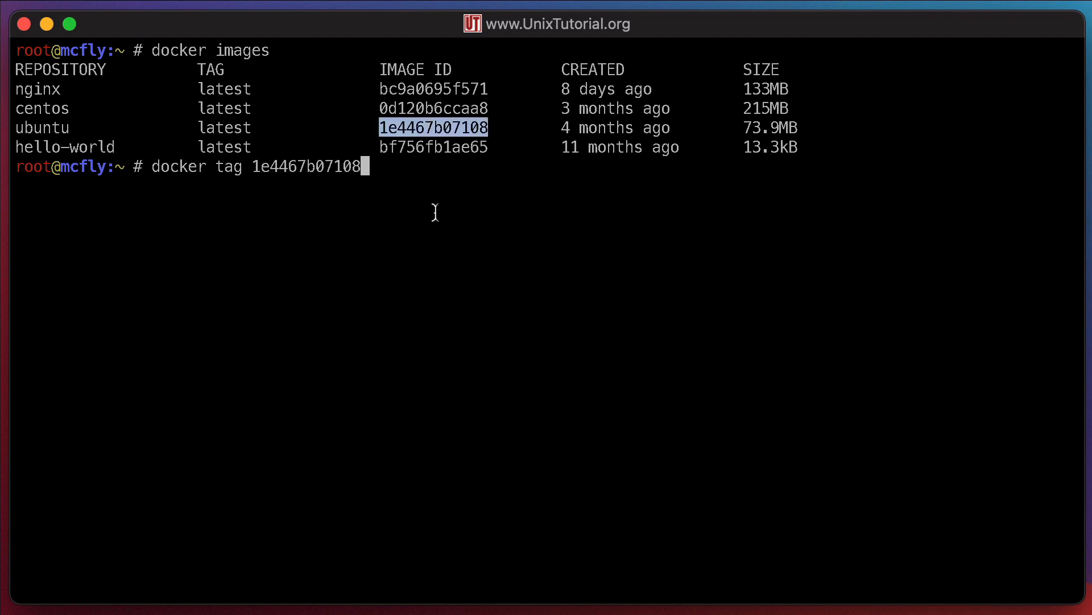
{"action": "type", "text": "unixtutor"}
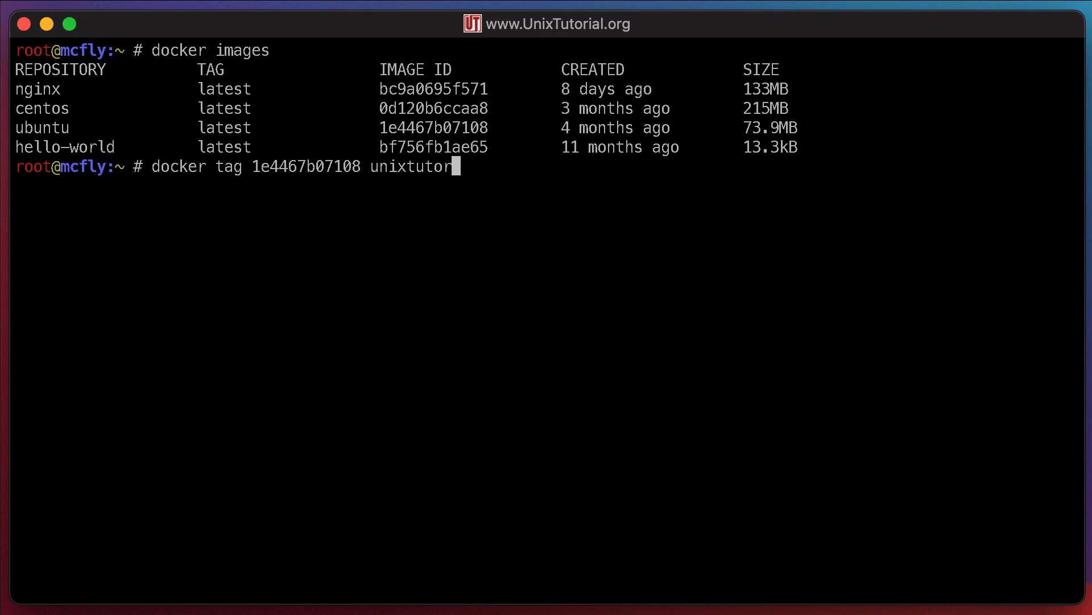
{"action": "type", "text": "ial/ubun"}
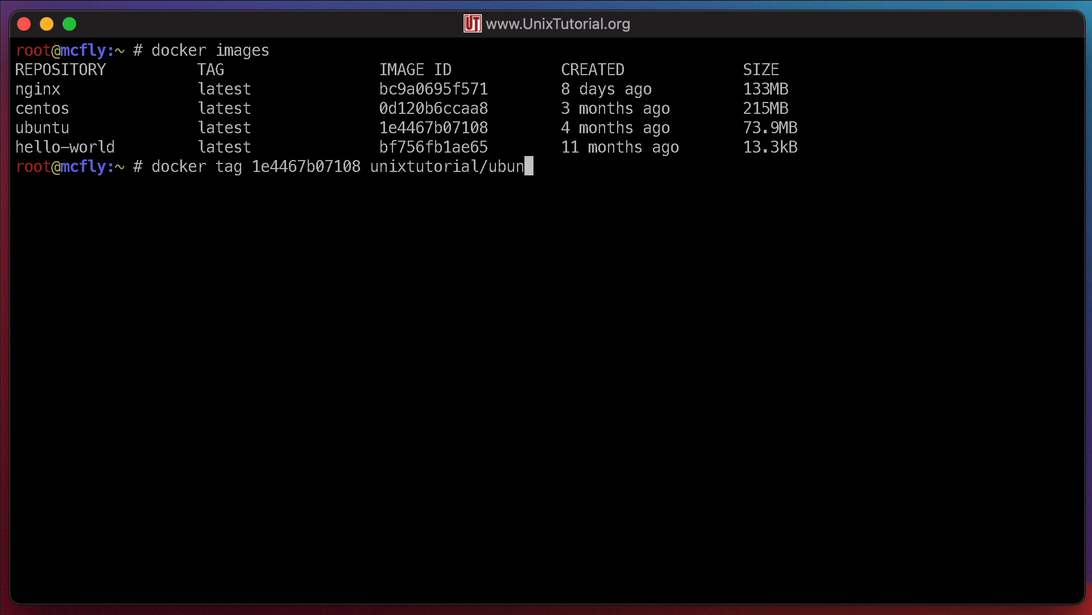
{"action": "type", "text": "tu"}
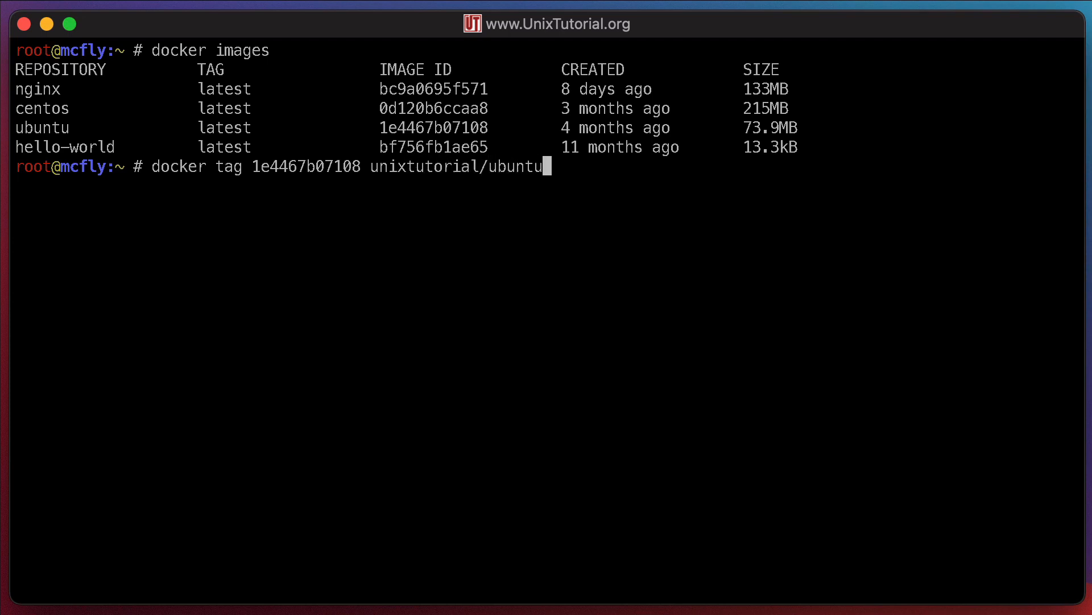
{"action": "key", "text": "Return"}
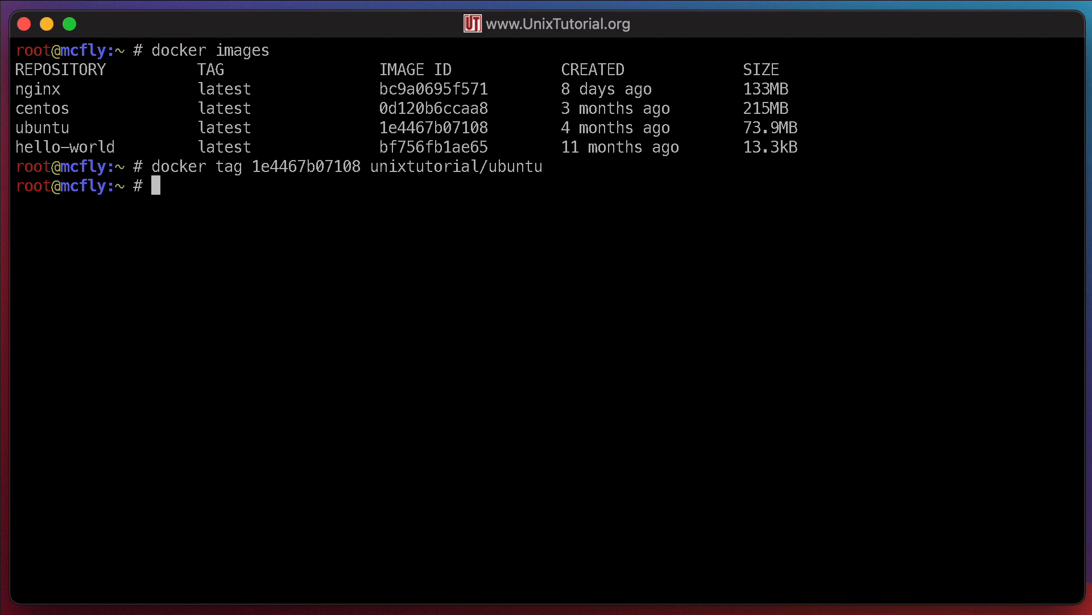
{"action": "type", "text": "docker images"}
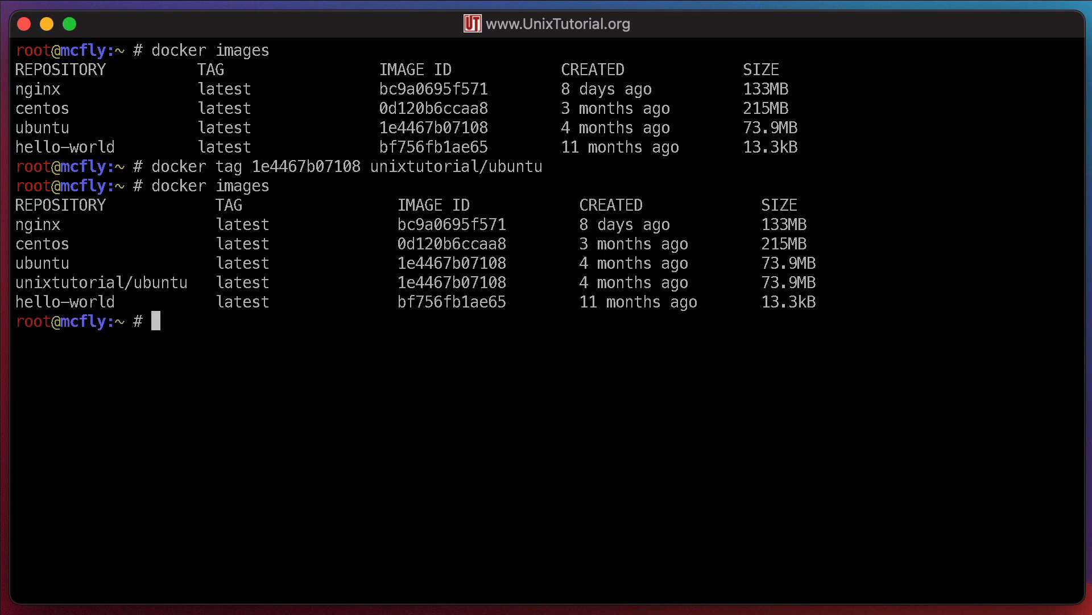
{"action": "mouse_move", "coordinate": [463, 275]}
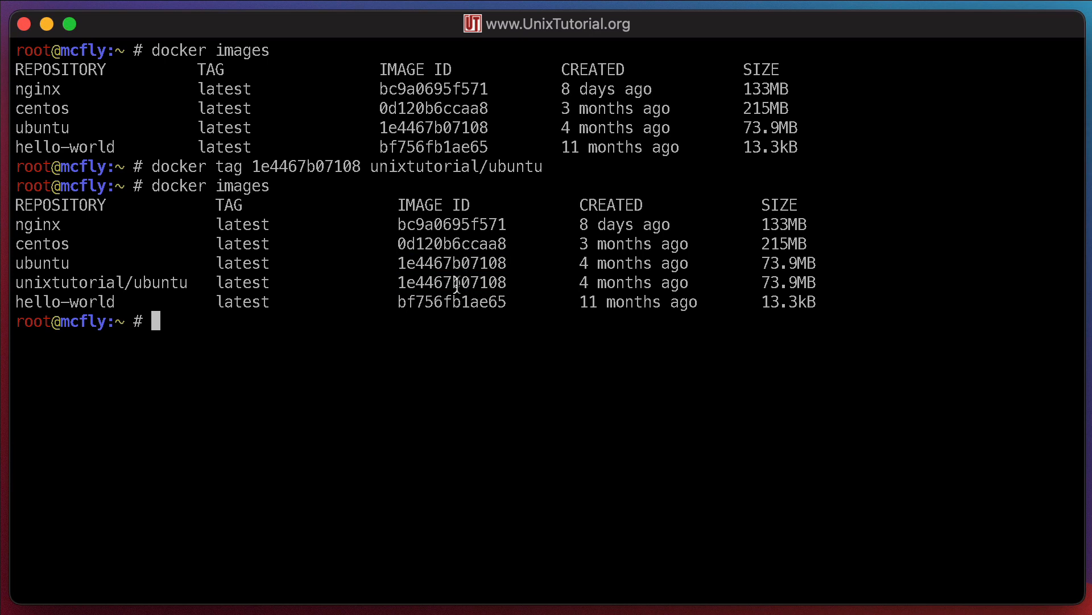
- Highlight the new unixtutorial/ubuntu entry sharing the ubuntu image ID, then begin the next docker command
{"action": "double_click", "coordinate": [101, 283]}
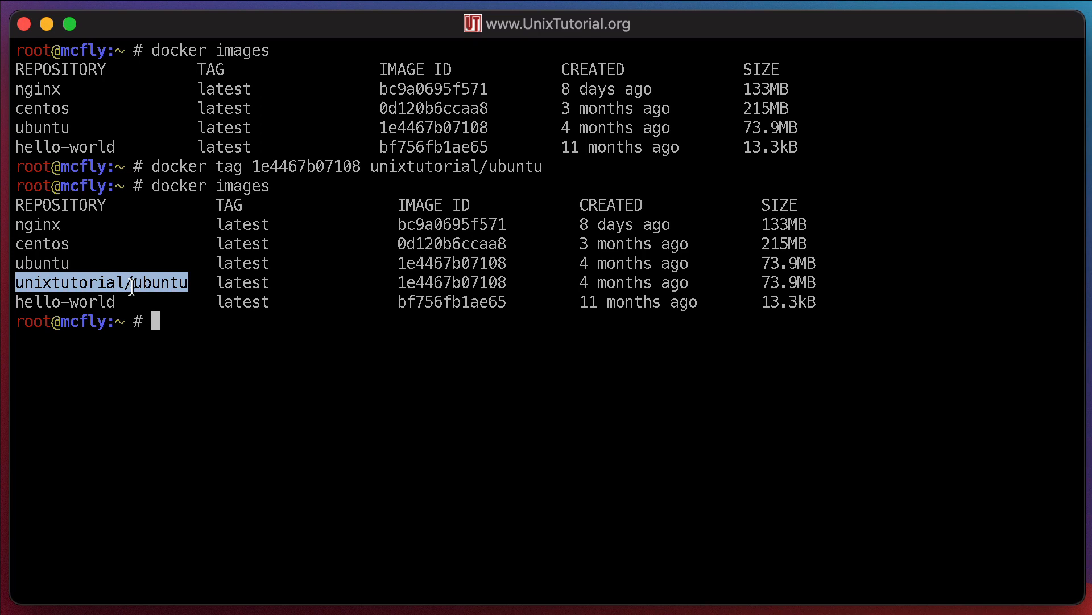
{"action": "mouse_move", "coordinate": [282, 348]}
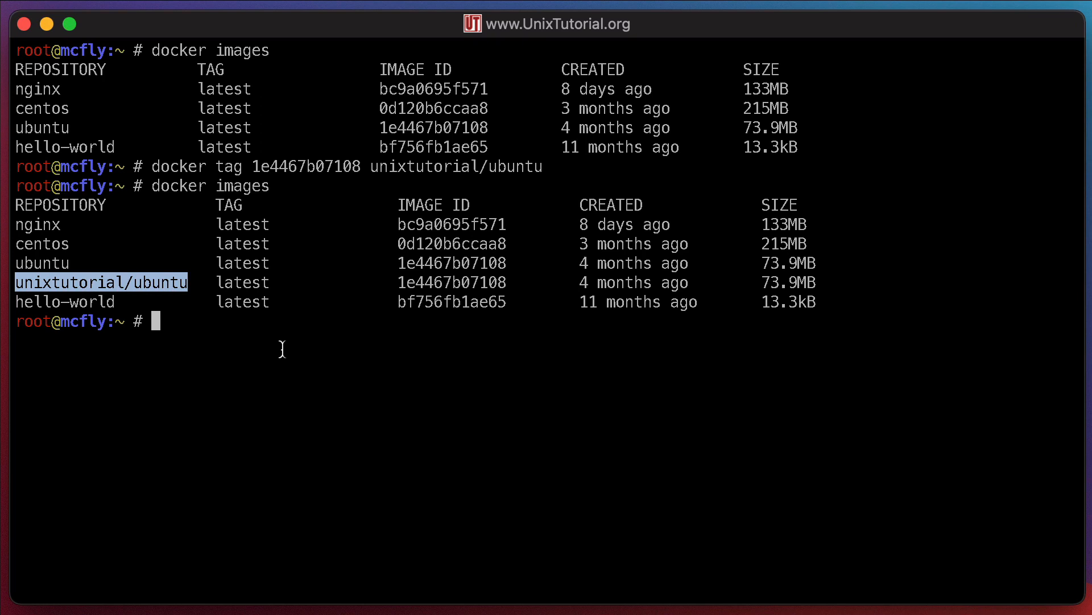
{"action": "type", "text": "docker"}
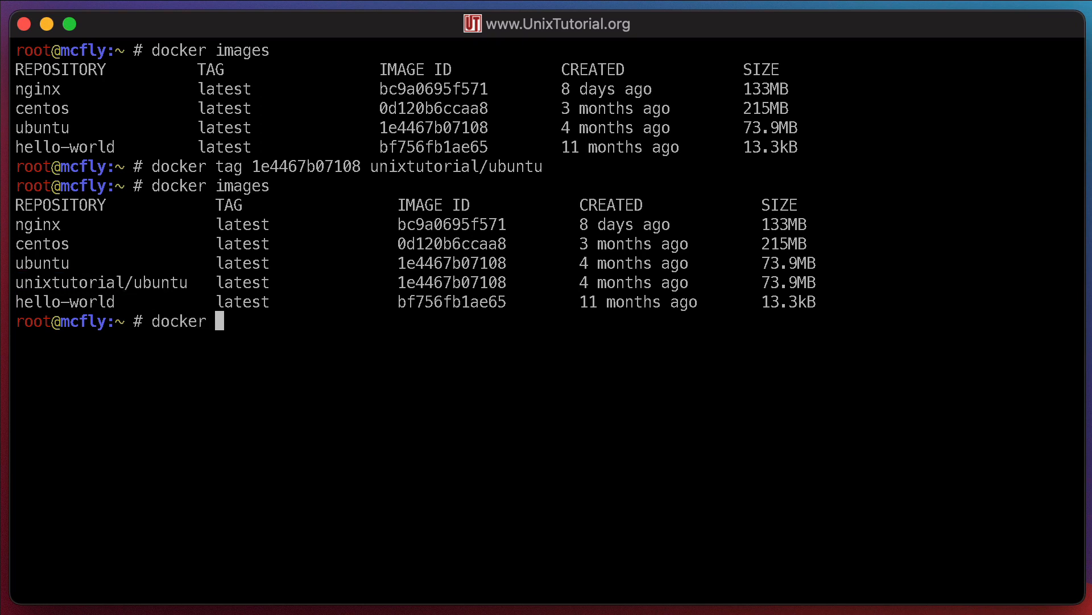
- Enter 'docker tag 1e4467b07108 unixtutorial/ubuntu:20.04' to add the versioned tag
{"action": "type", "text": "tag"}
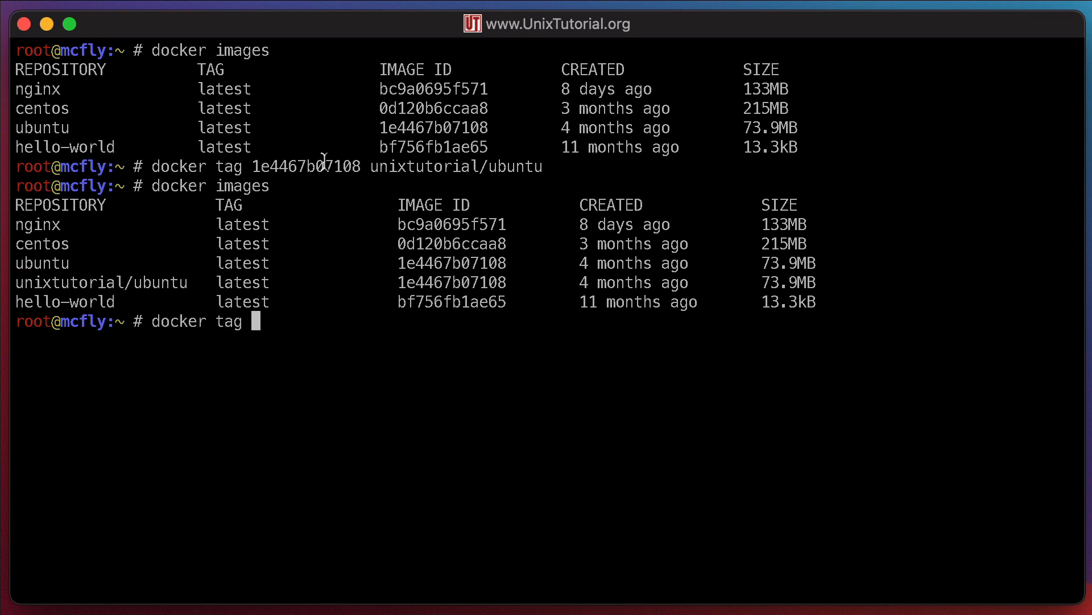
{"action": "type", "text": "1e4467b07108"}
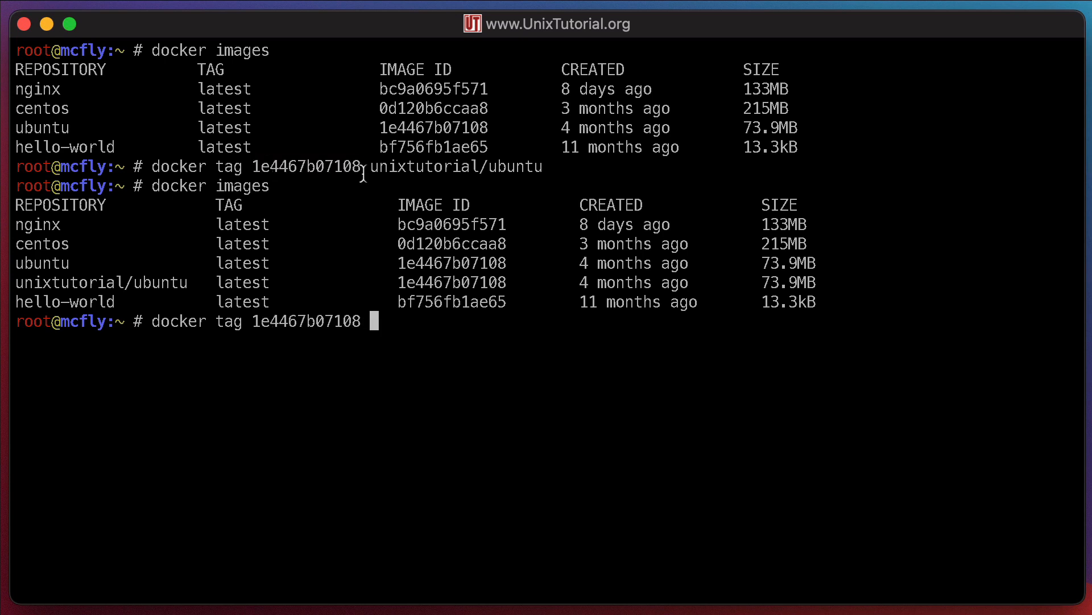
{"action": "type", "text": "unixtut"}
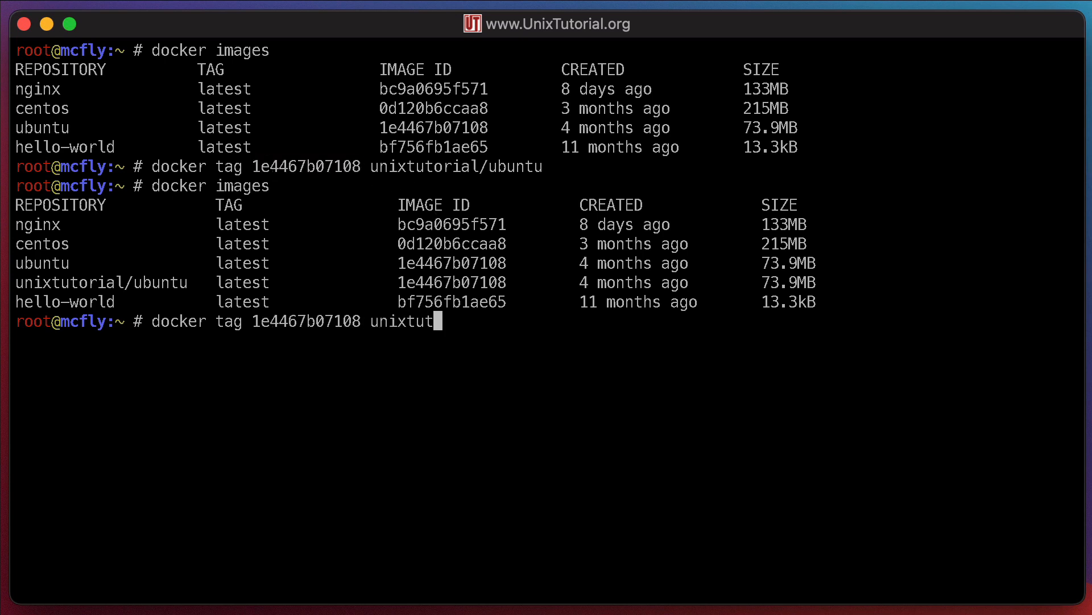
{"action": "type", "text": "orial/"}
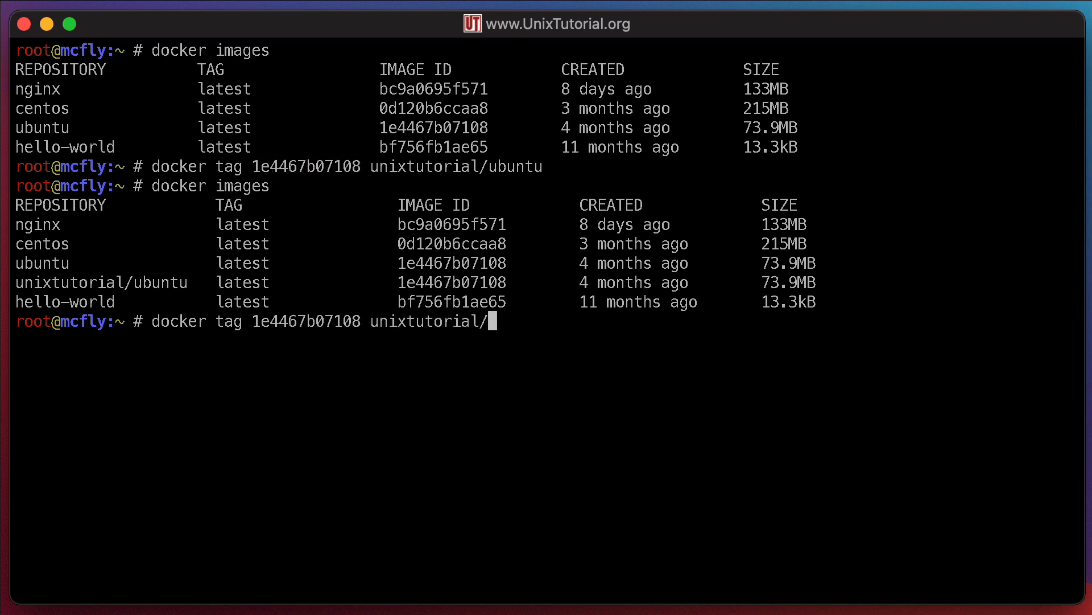
{"action": "type", "text": "ubuntu:"}
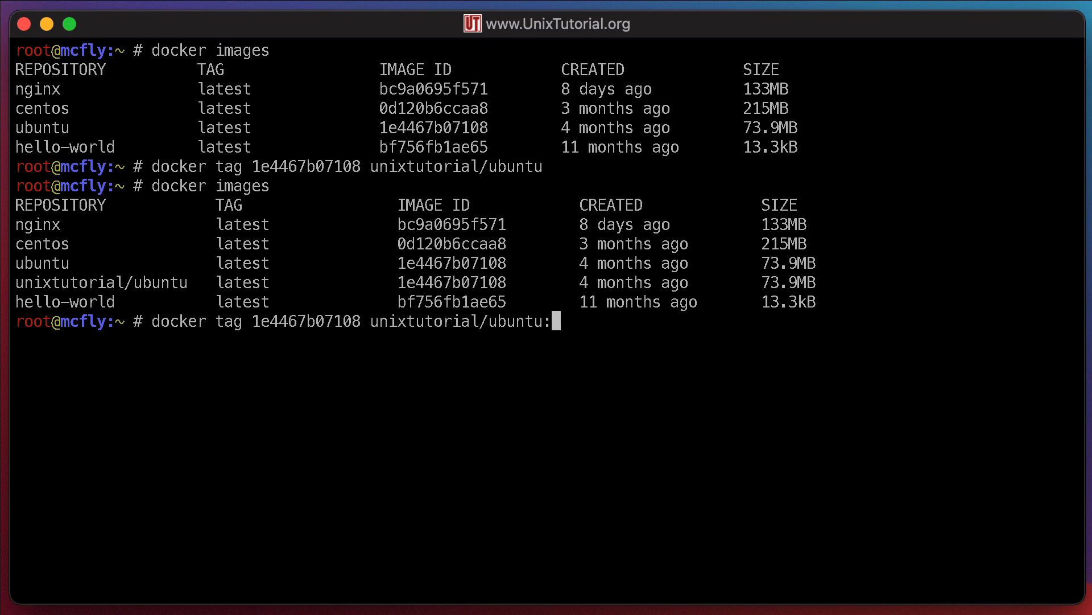
{"action": "type", "text": "2004"}
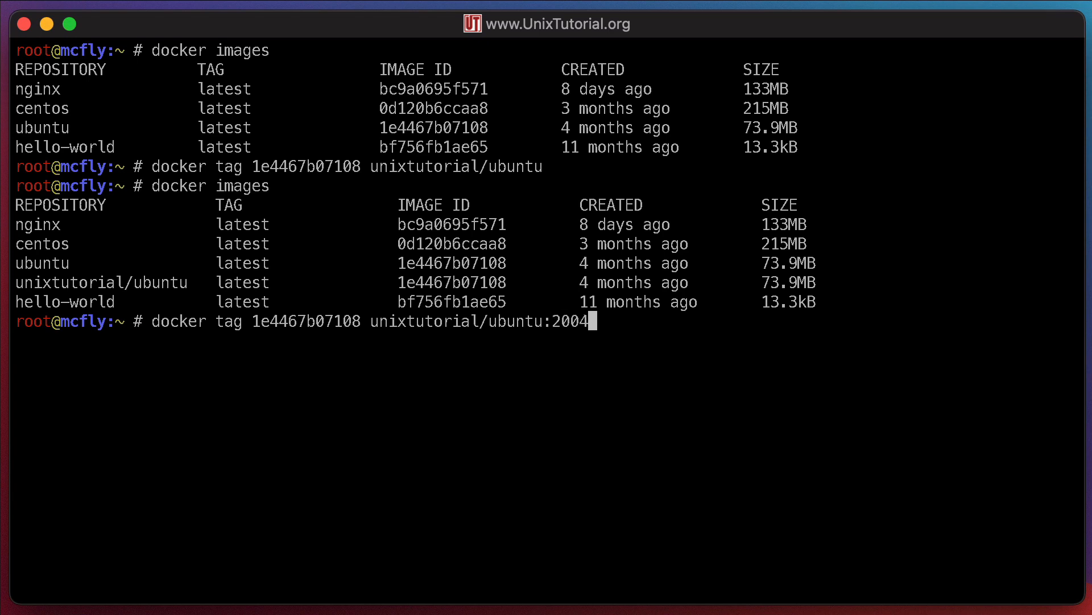
{"action": "type", "text": "."}
{"action": "type", "text": "d"}
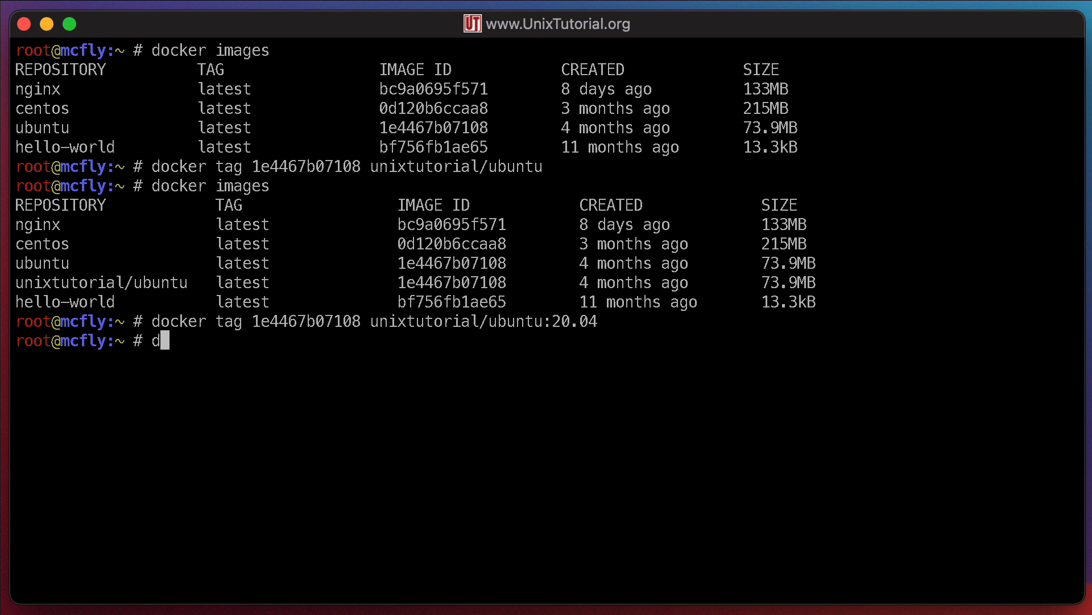
- Run docker images and highlight the unixtutorial/ubuntu 20.04 tag sharing the ubuntu image ID
{"action": "type", "text": "ocker images"}
{"action": "key", "text": "Return"}
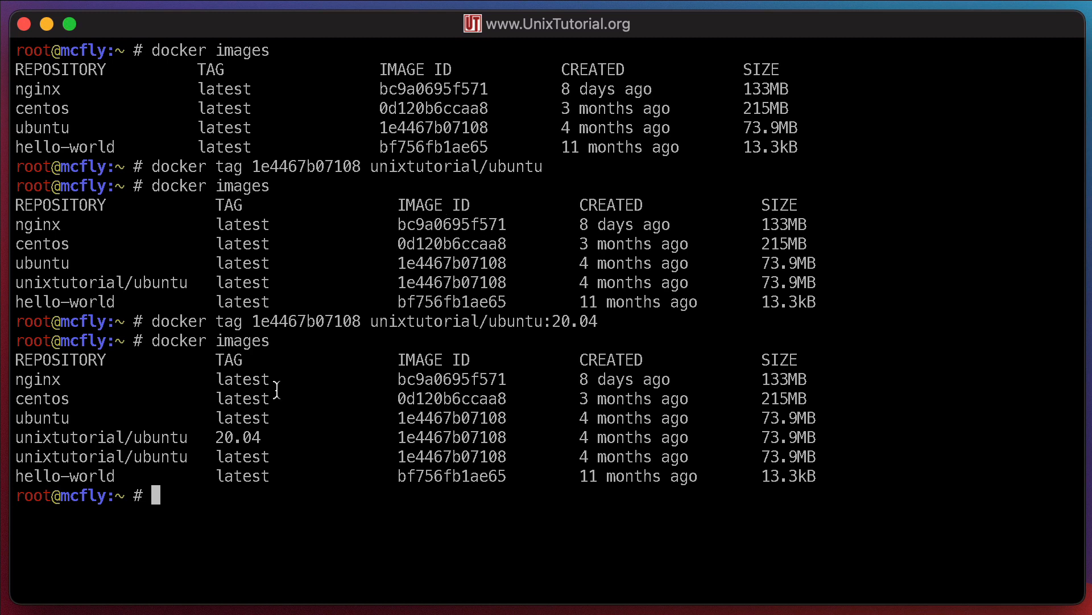
{"action": "double_click", "coordinate": [238, 437]}
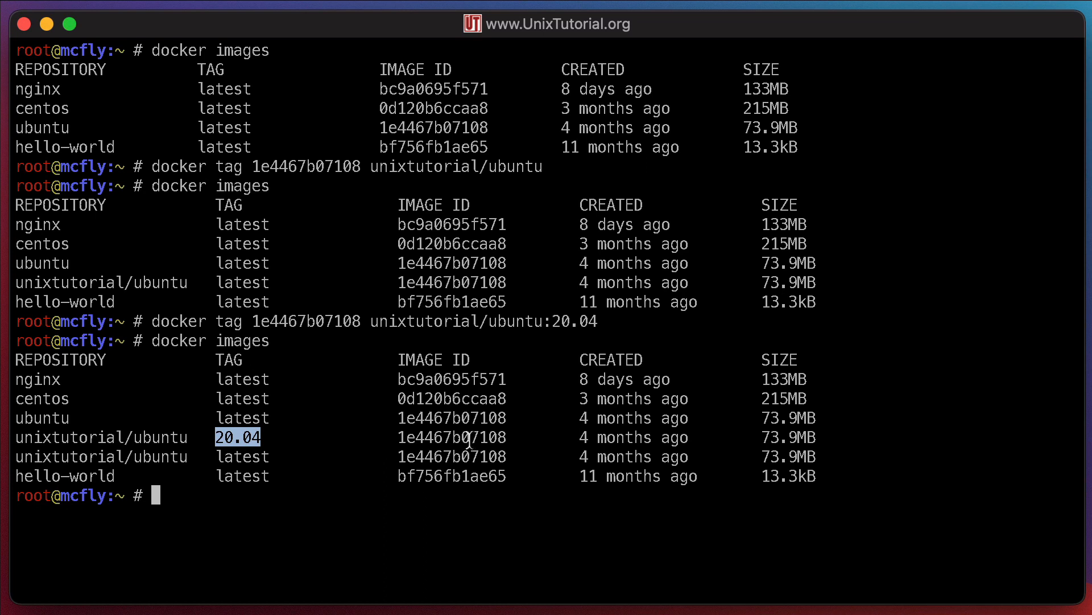
{"action": "mouse_move", "coordinate": [295, 509]}
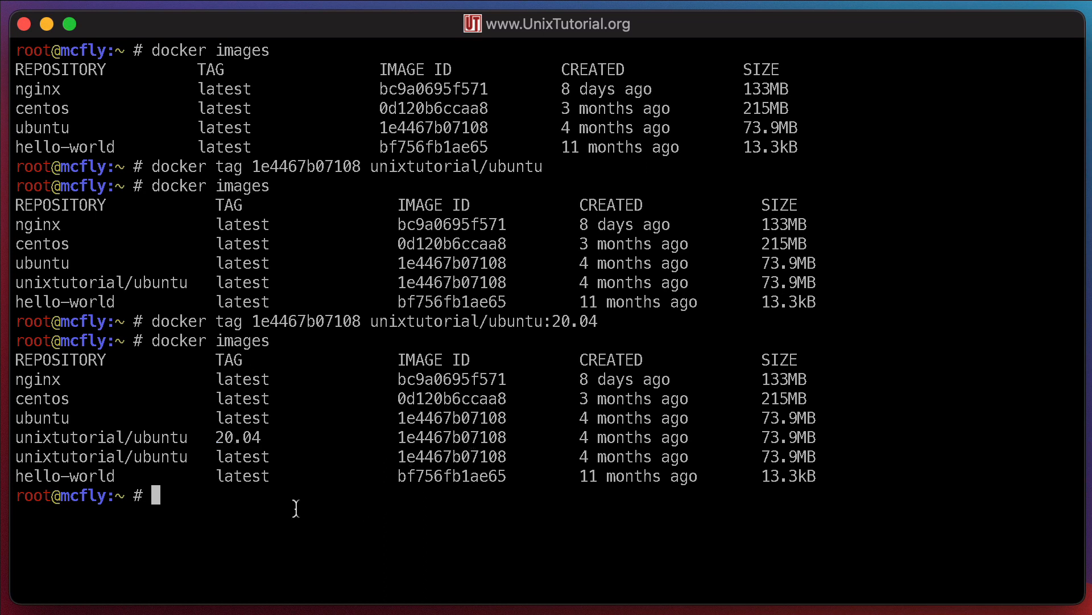